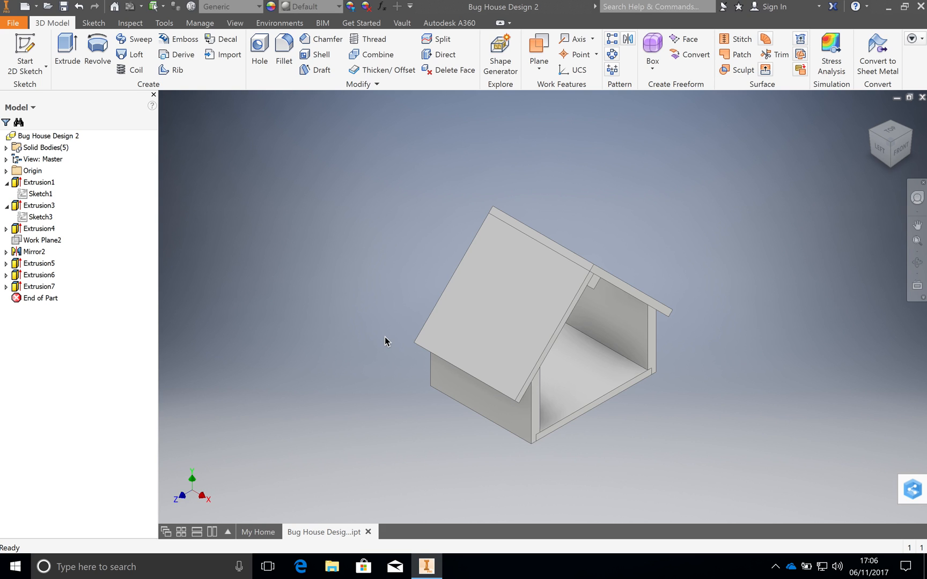
pyautogui.moveTo(442, 386)
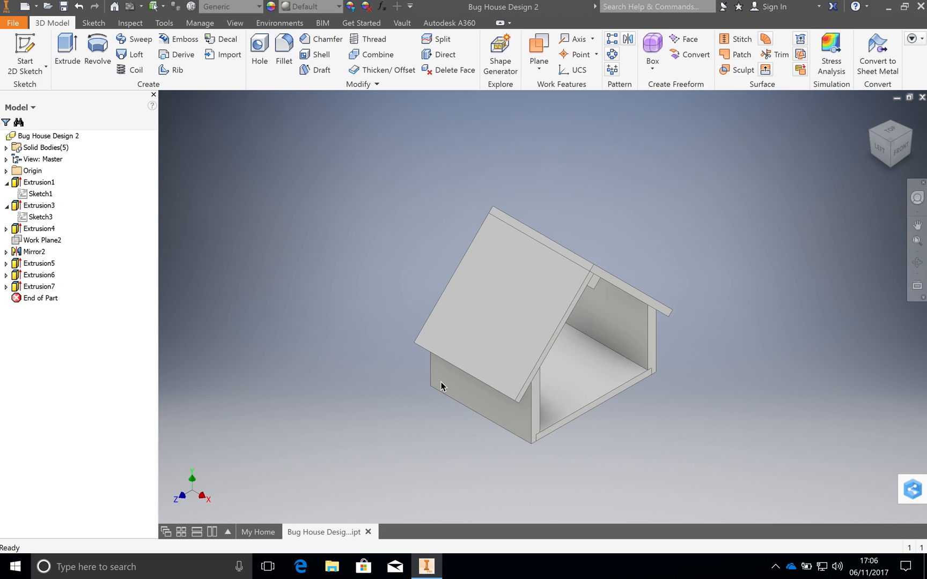
pyautogui.moveTo(621, 395)
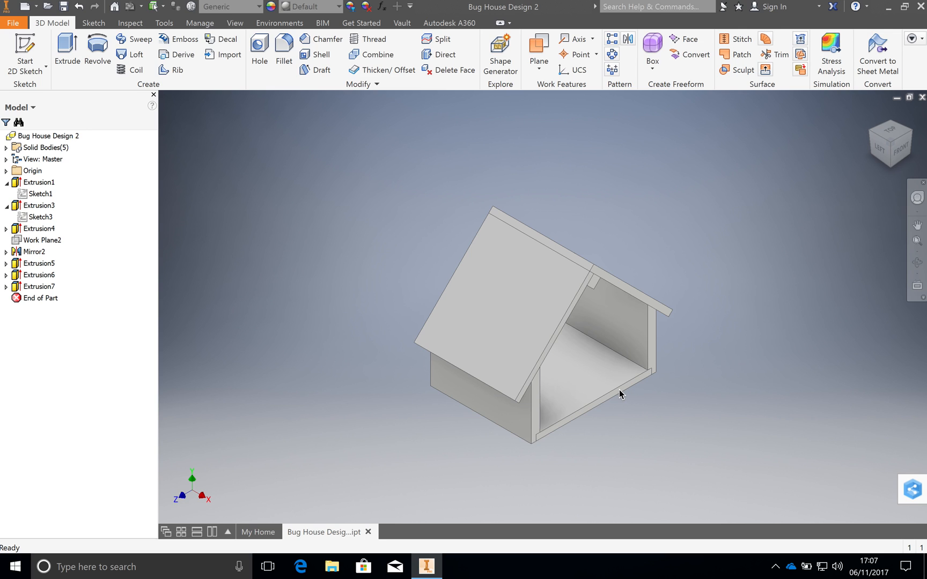
pyautogui.moveTo(527, 369)
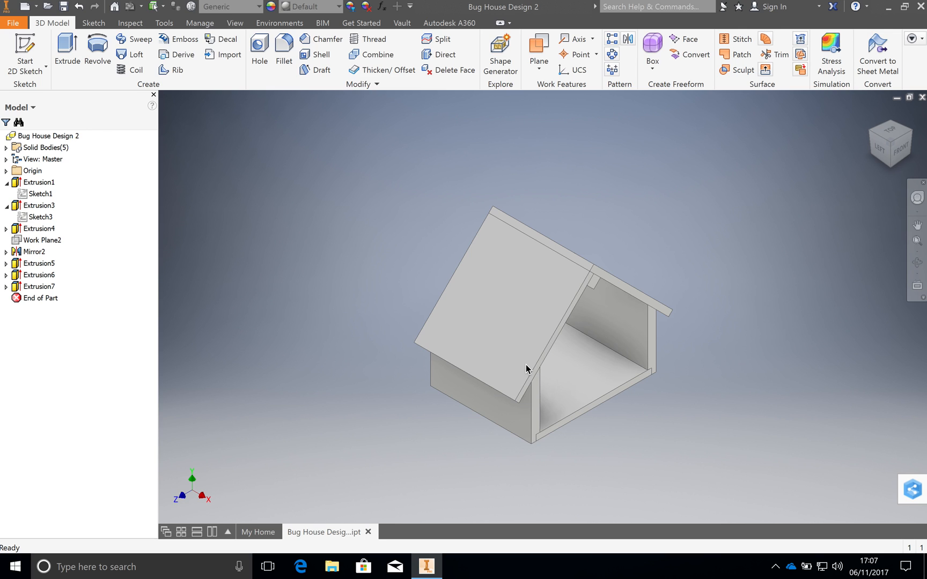
pyautogui.moveTo(572, 283)
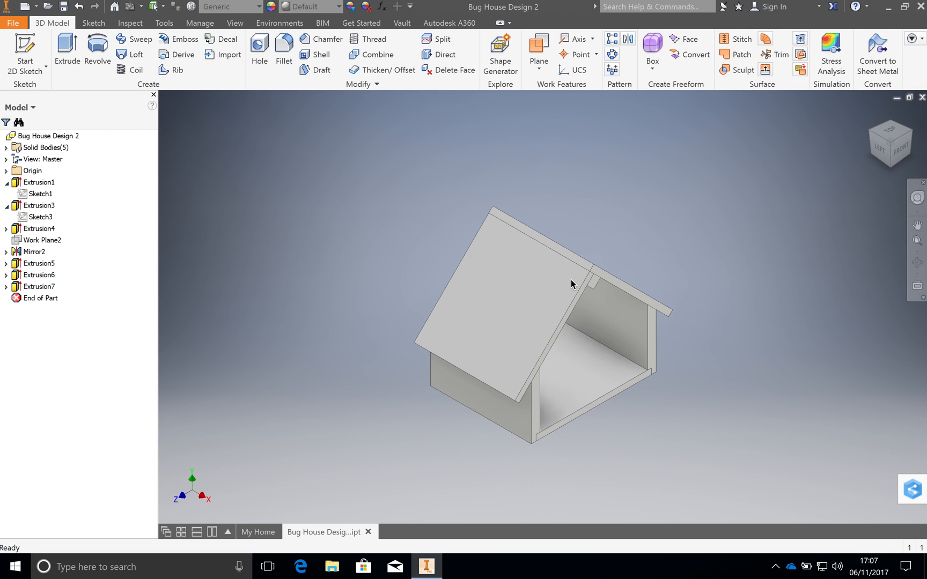
pyautogui.moveTo(416, 271)
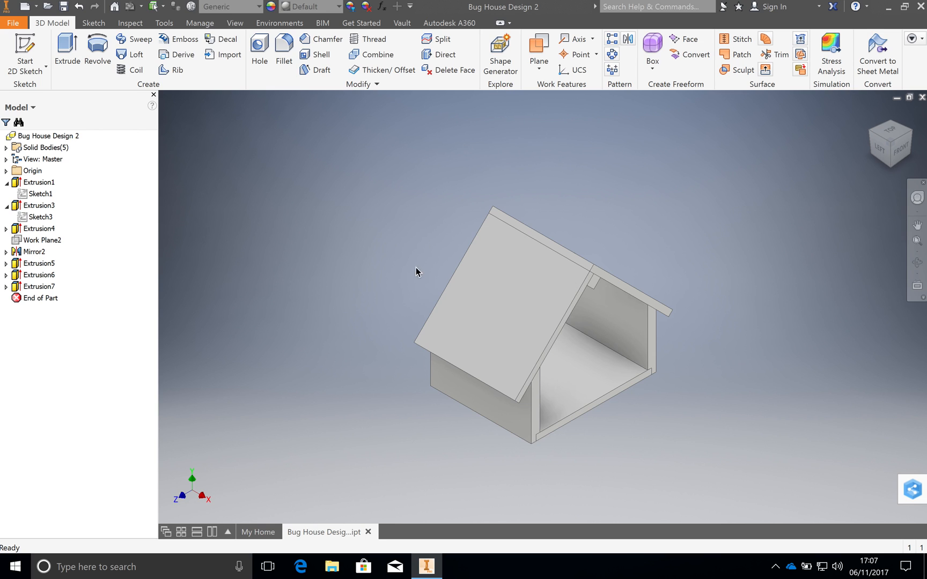
pyautogui.moveTo(349, 344)
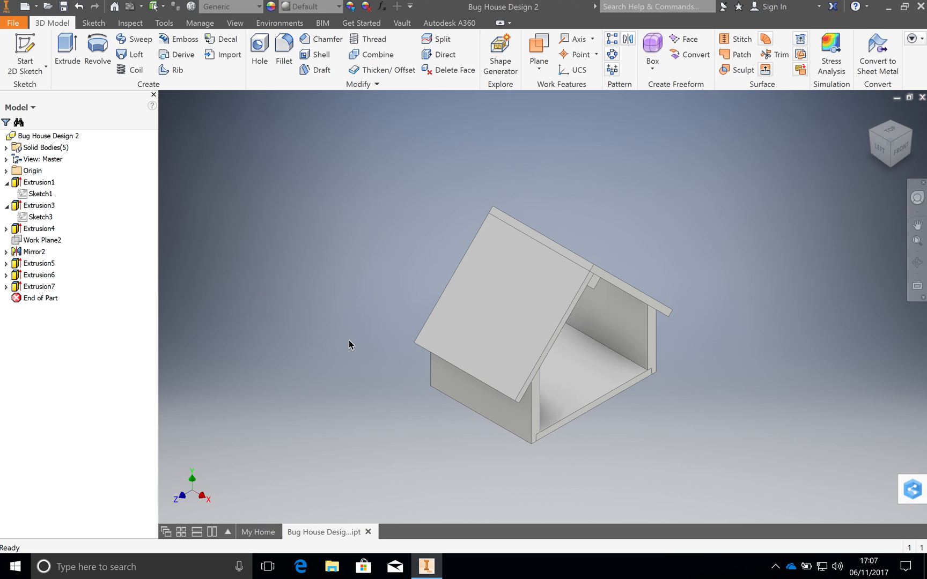
pyautogui.moveTo(674, 317)
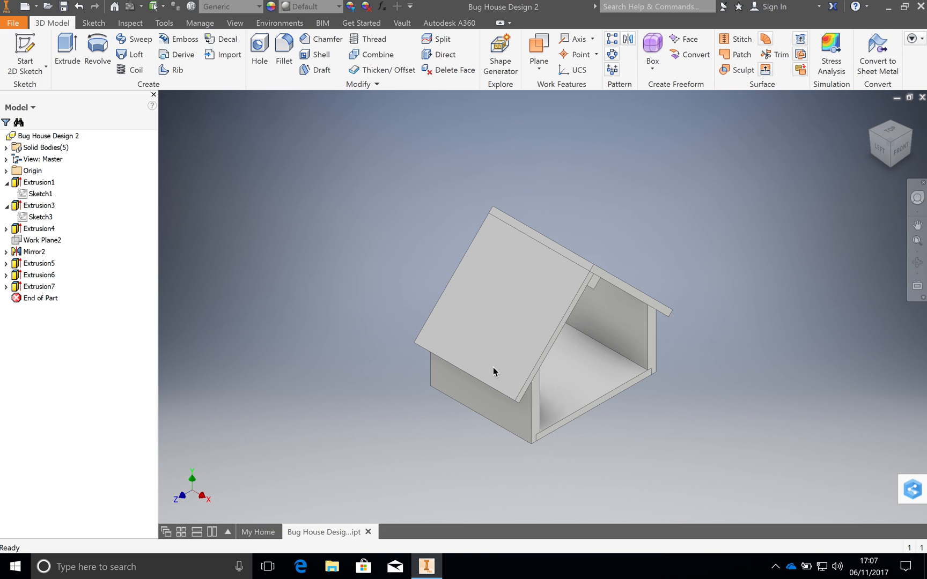
pyautogui.moveTo(242, 477)
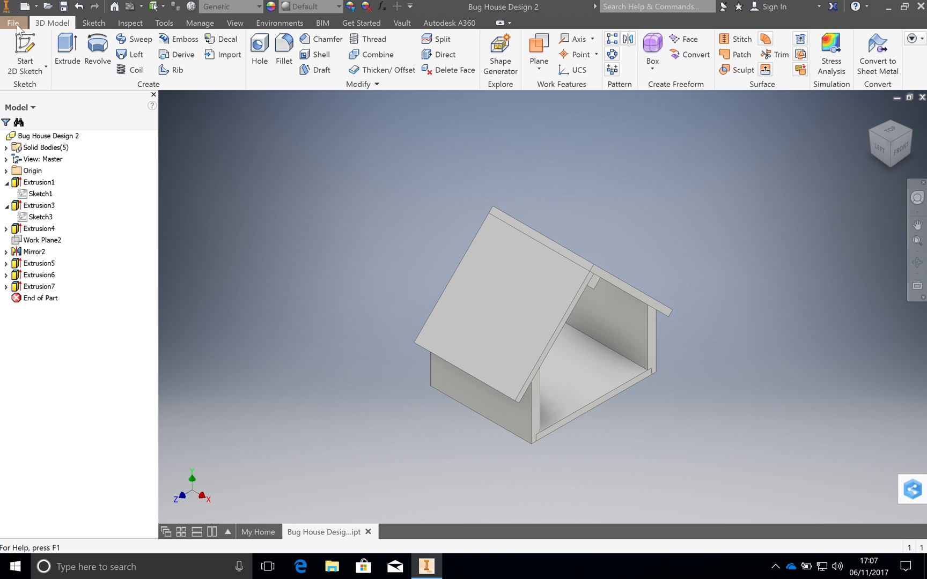
# Step: Create a new part from the Metric Standard (mm).ipt template
pyautogui.click(13, 23)
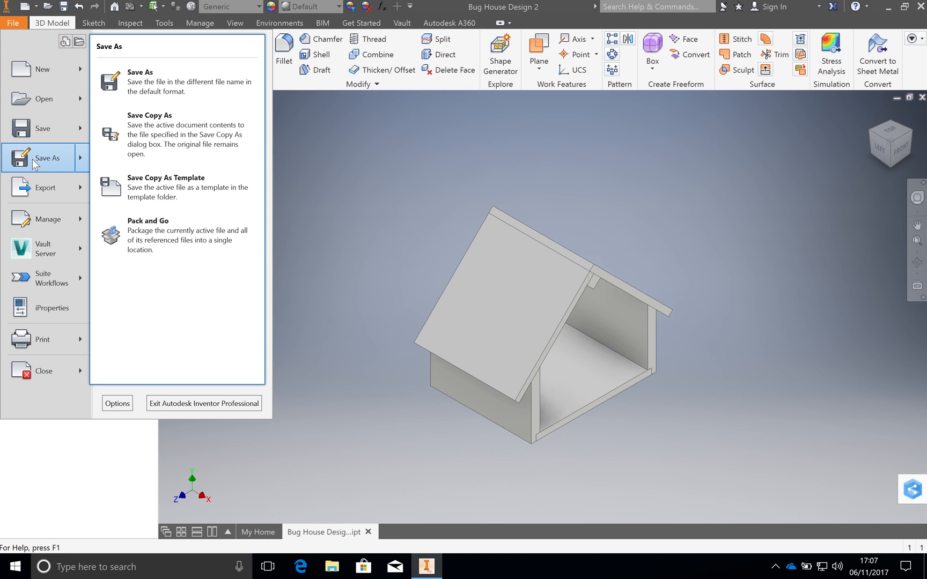
pyautogui.click(42, 68)
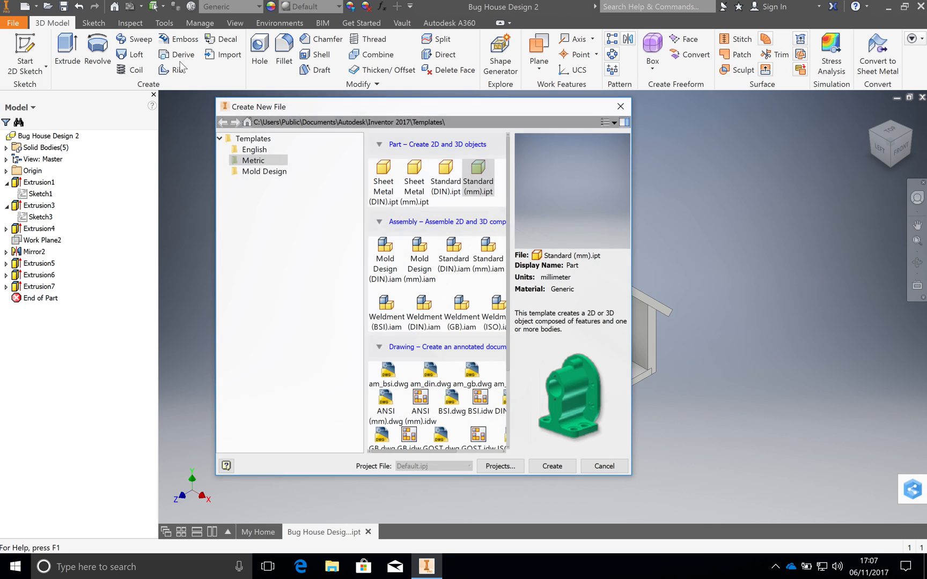
pyautogui.click(254, 149)
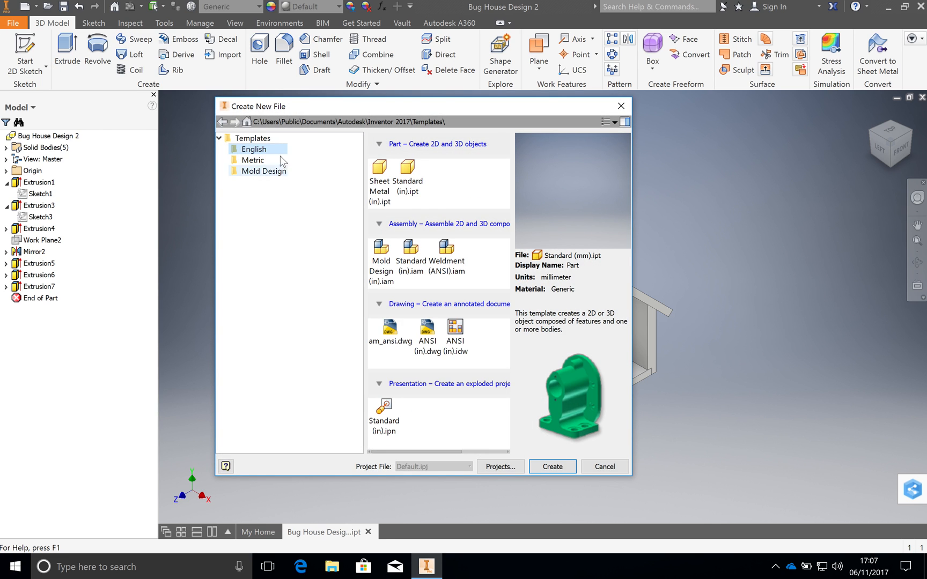
pyautogui.click(253, 160)
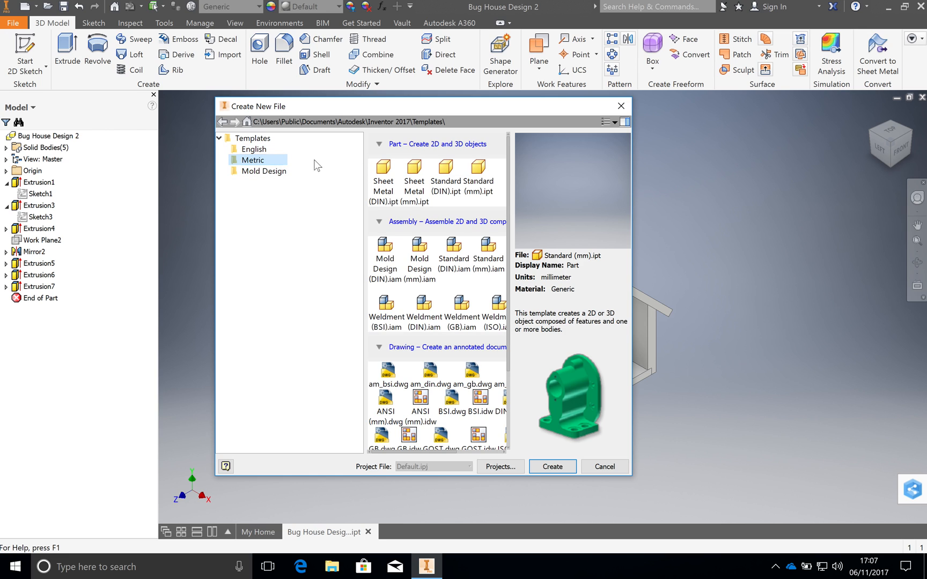
pyautogui.moveTo(477, 168)
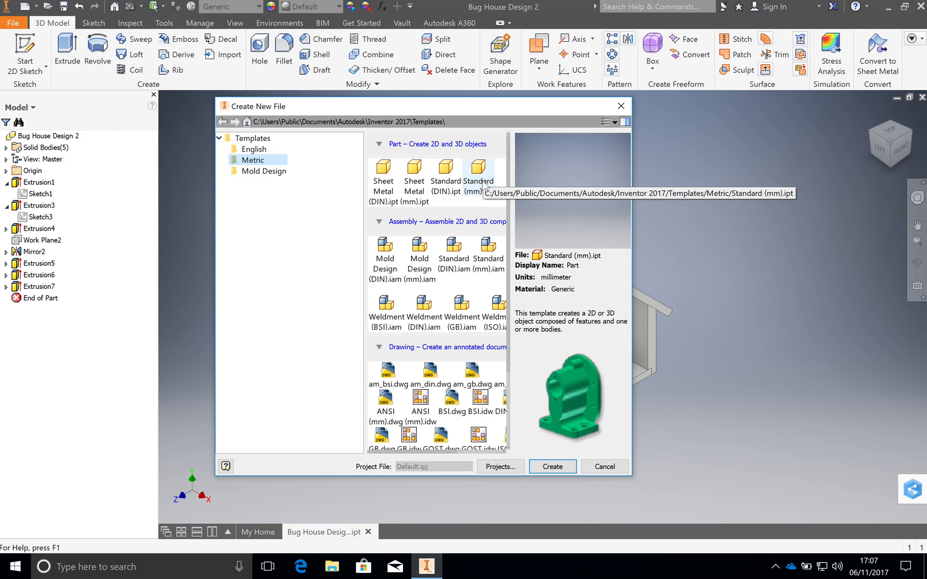
pyautogui.click(476, 169)
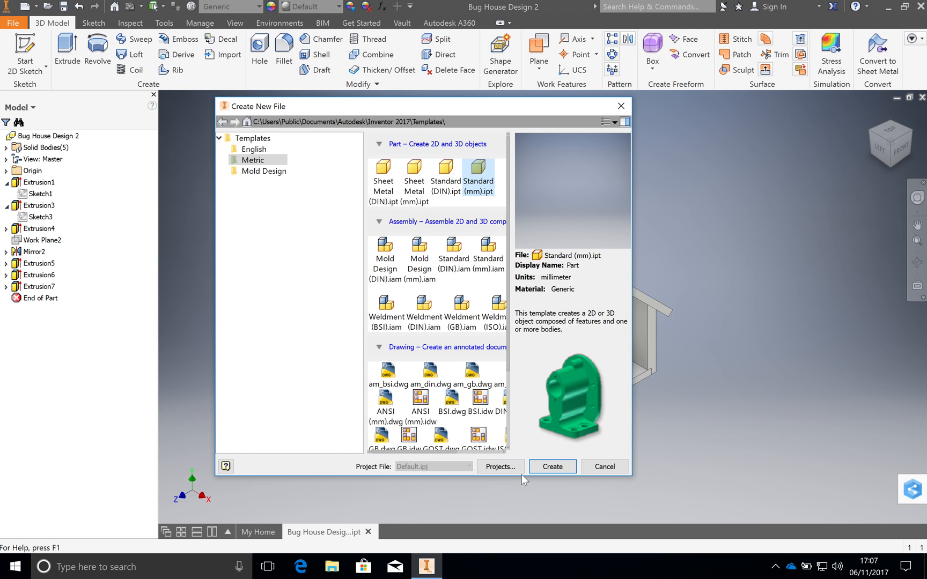
pyautogui.click(552, 466)
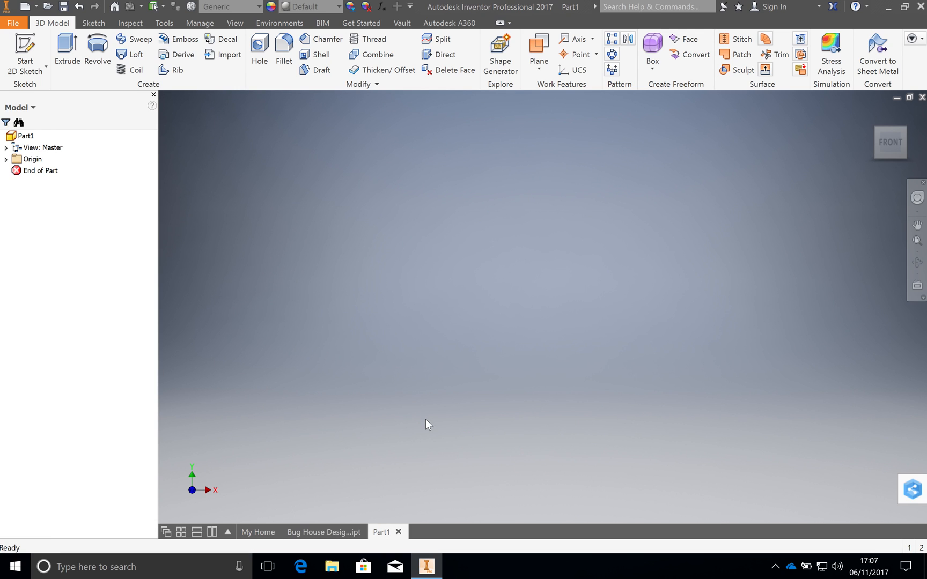
pyautogui.moveTo(385, 556)
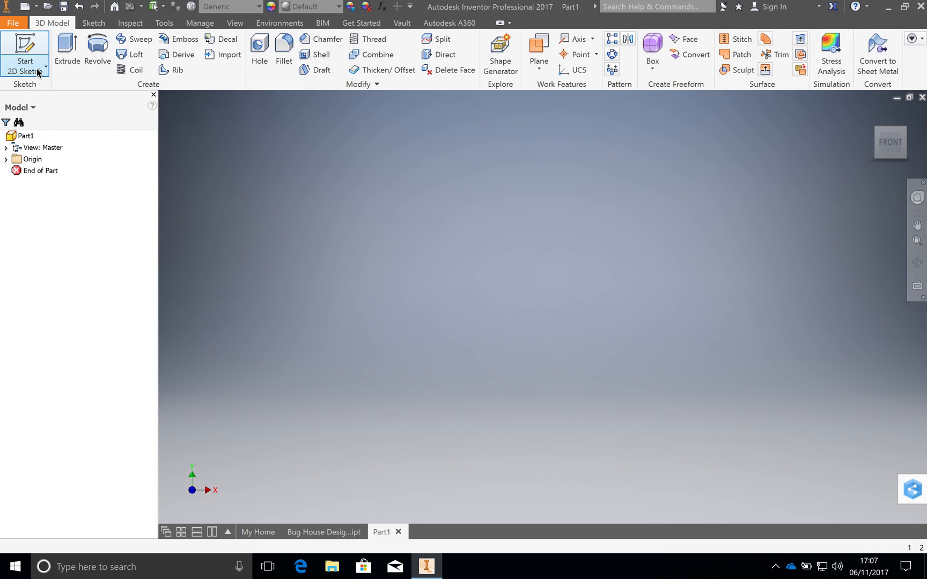
pyautogui.moveTo(25, 56)
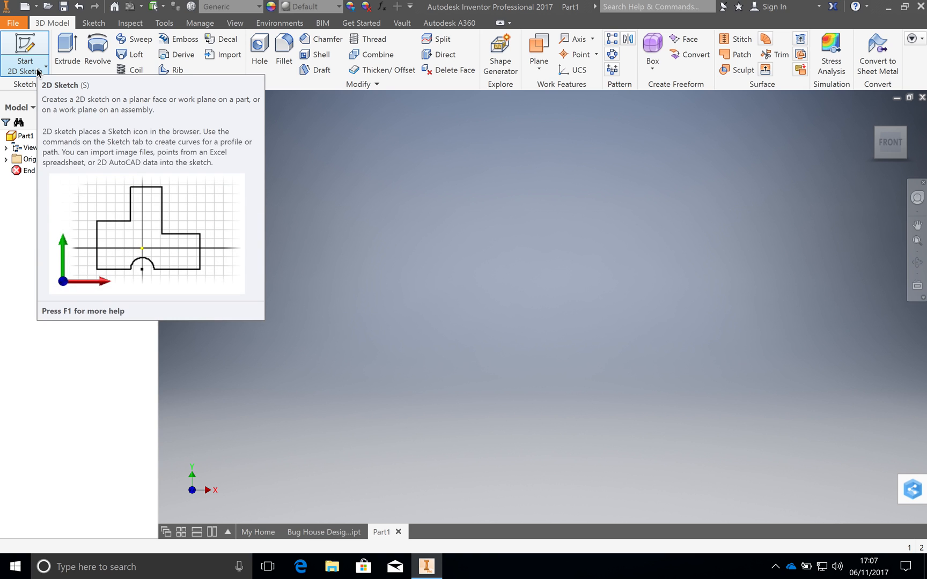
# Step: Bring up the 2D/3D sketch choice from the Start 2D Sketch dropdown
pyautogui.click(24, 56)
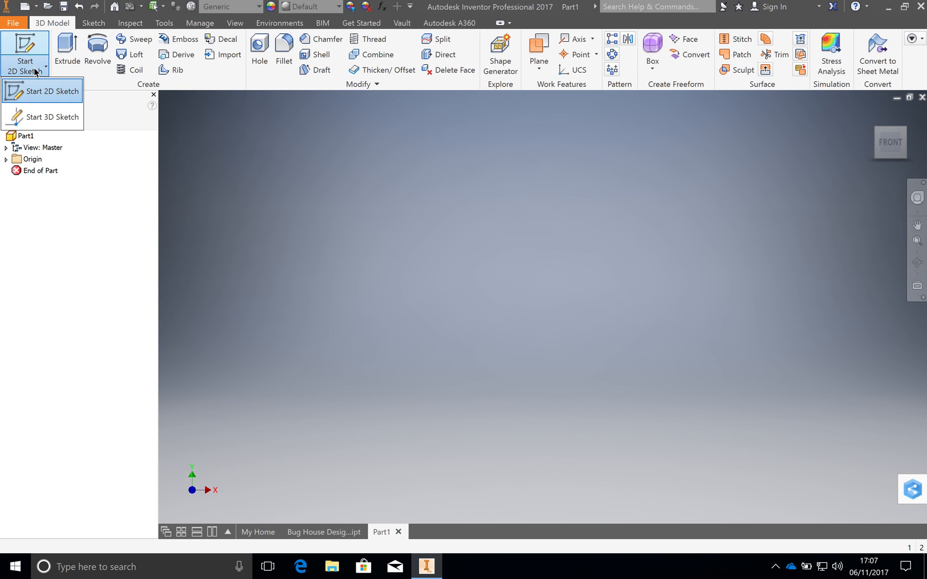
pyautogui.moveTo(48, 92)
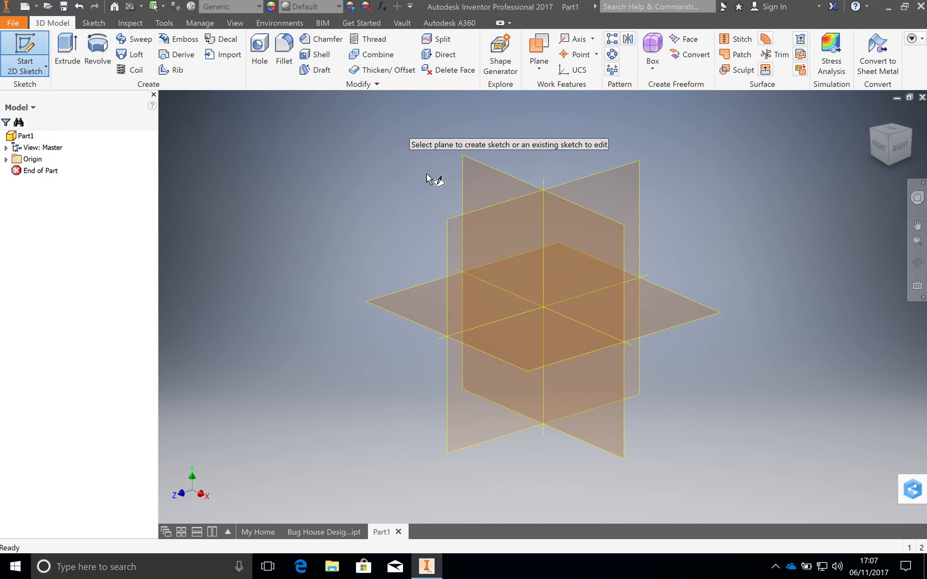
pyautogui.moveTo(500, 264)
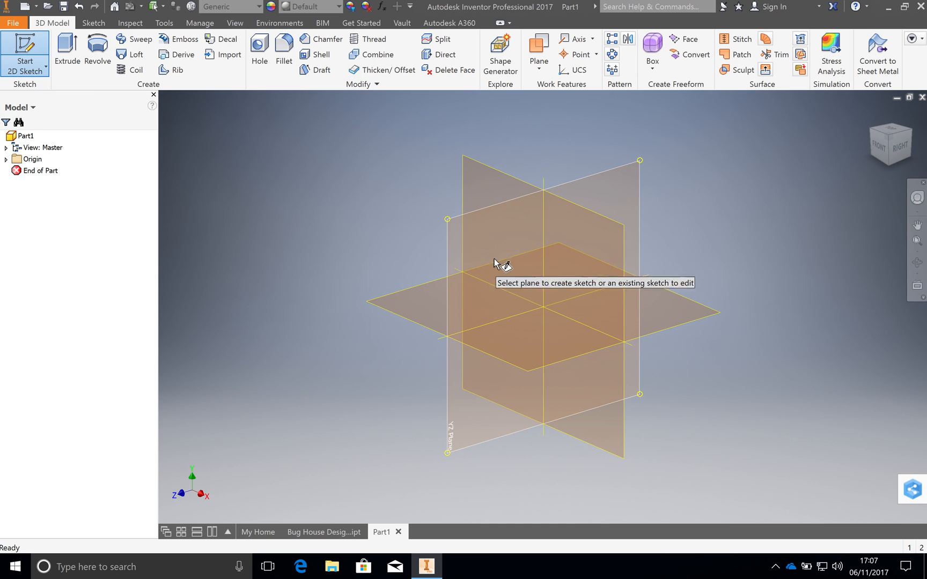
pyautogui.moveTo(513, 228)
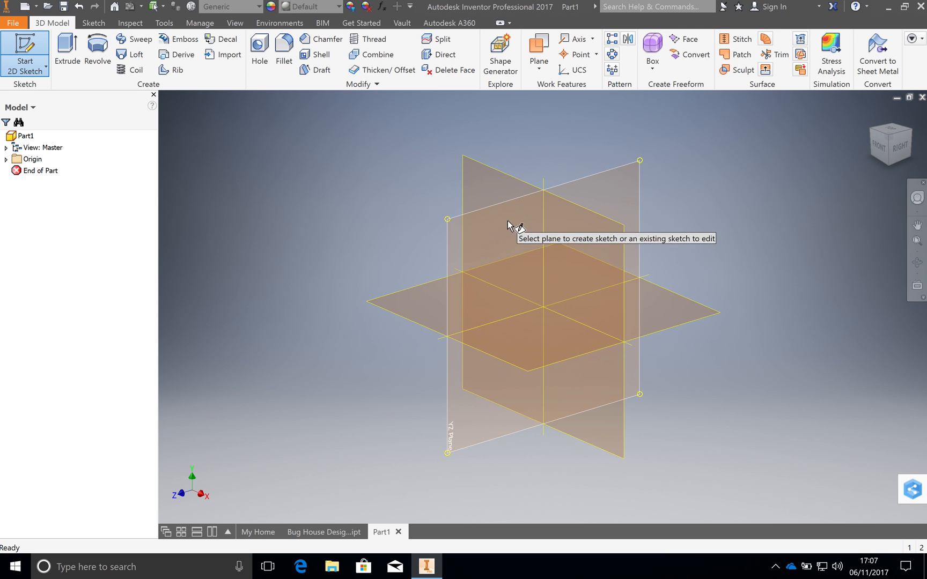
pyautogui.moveTo(420, 325)
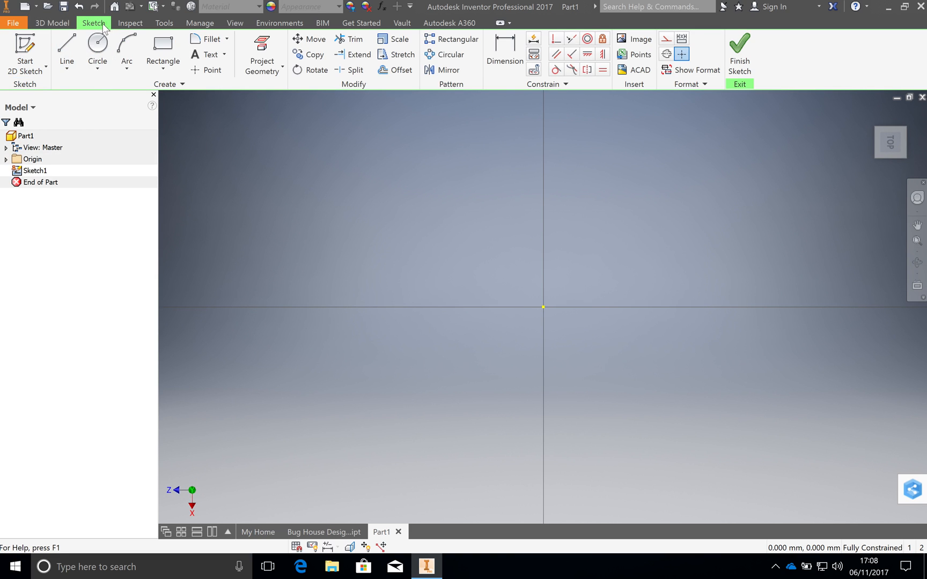
pyautogui.moveTo(209, 39)
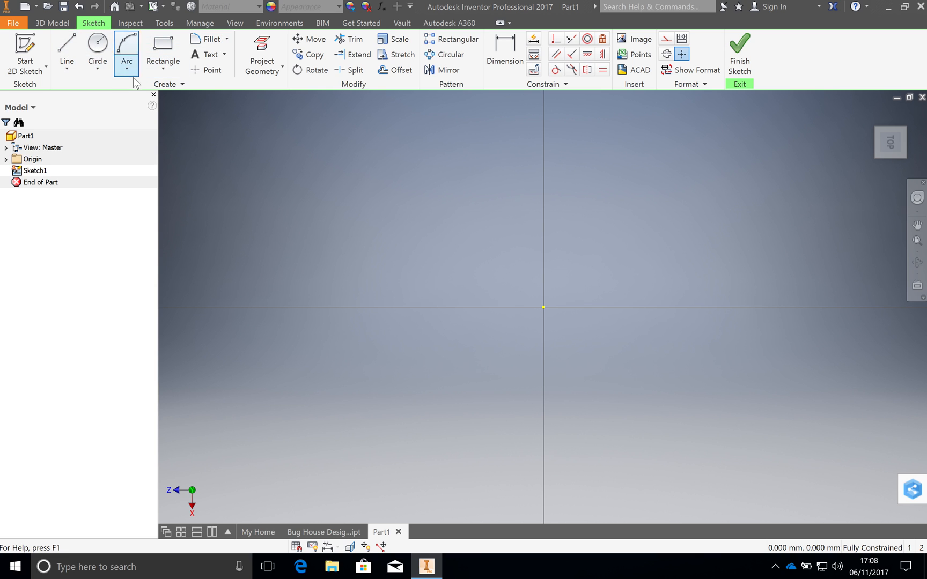
pyautogui.moveTo(163, 50)
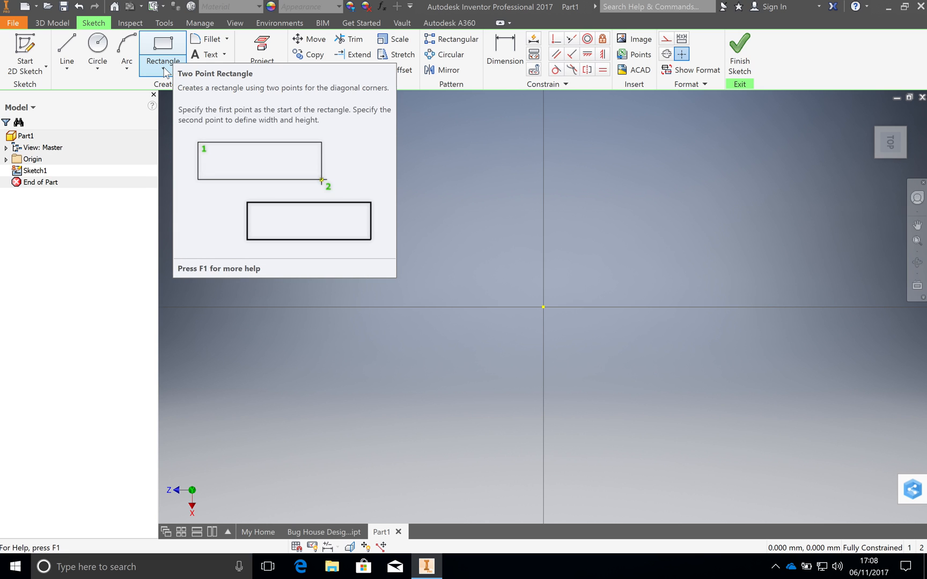
# Step: Choose Rectangle Two Point from the rectangle and slot shapes
pyautogui.click(180, 61)
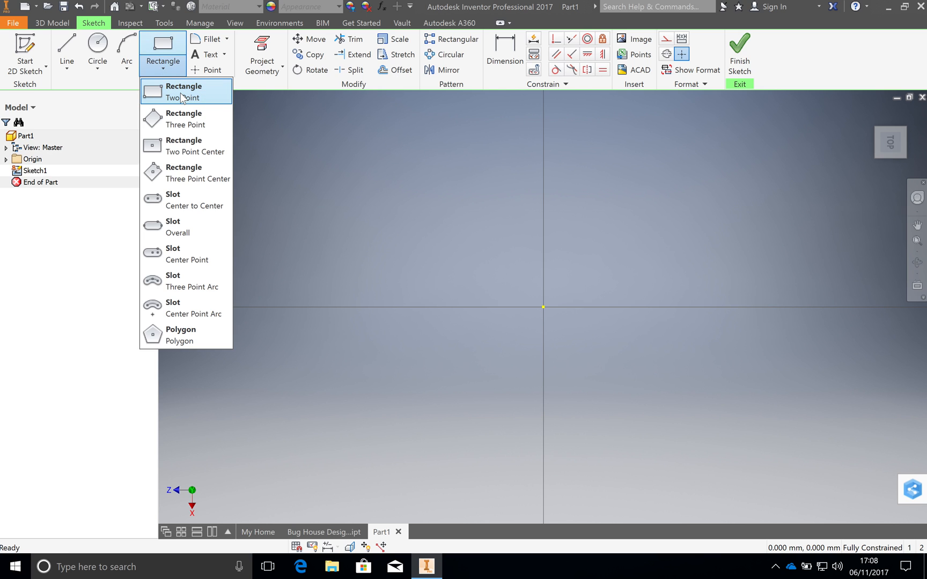
pyautogui.click(184, 91)
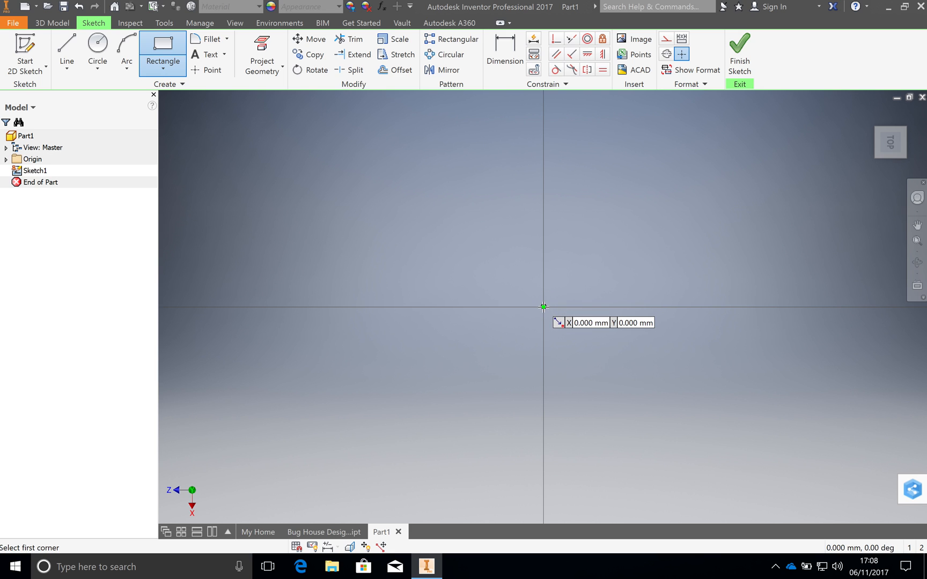
# Step: Draw a 65 × 9 mm rectangle starting at the sketch origin
pyautogui.click(543, 306)
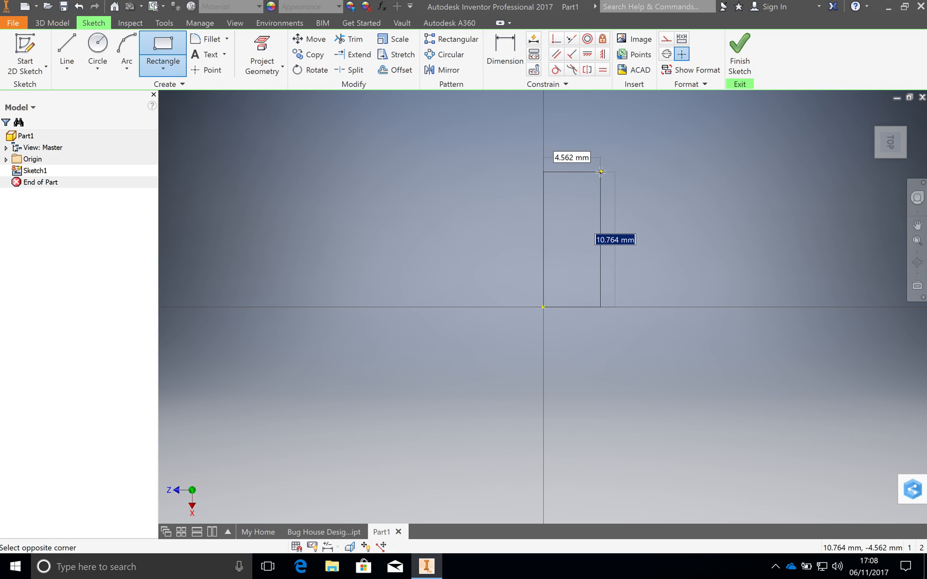
pyautogui.moveTo(604, 164)
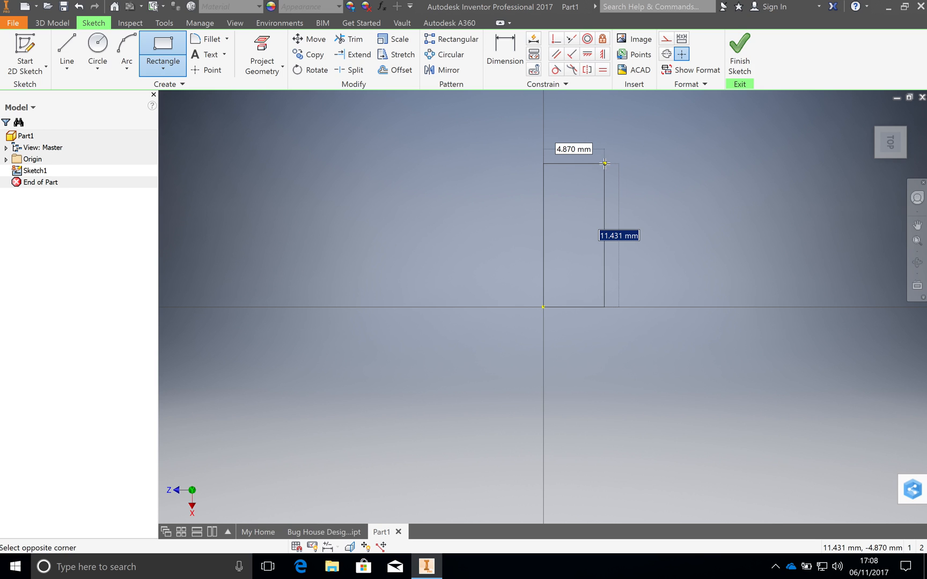
pyautogui.write('5.00')
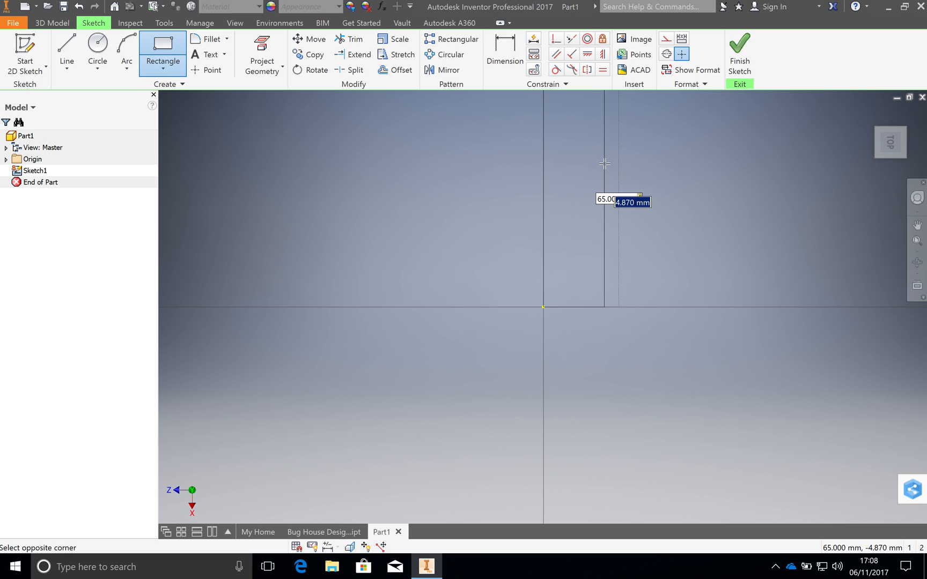
pyautogui.write('9')
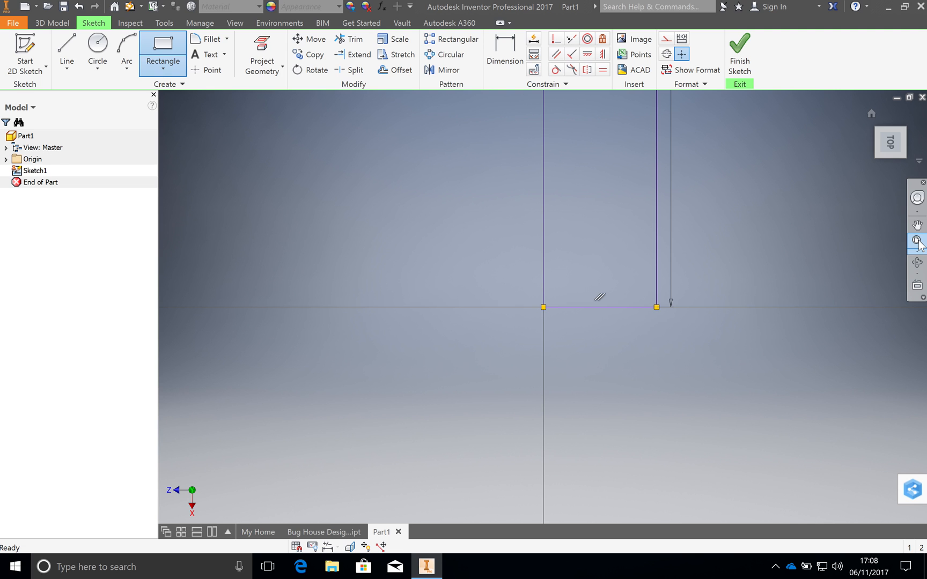
pyautogui.moveTo(917, 243)
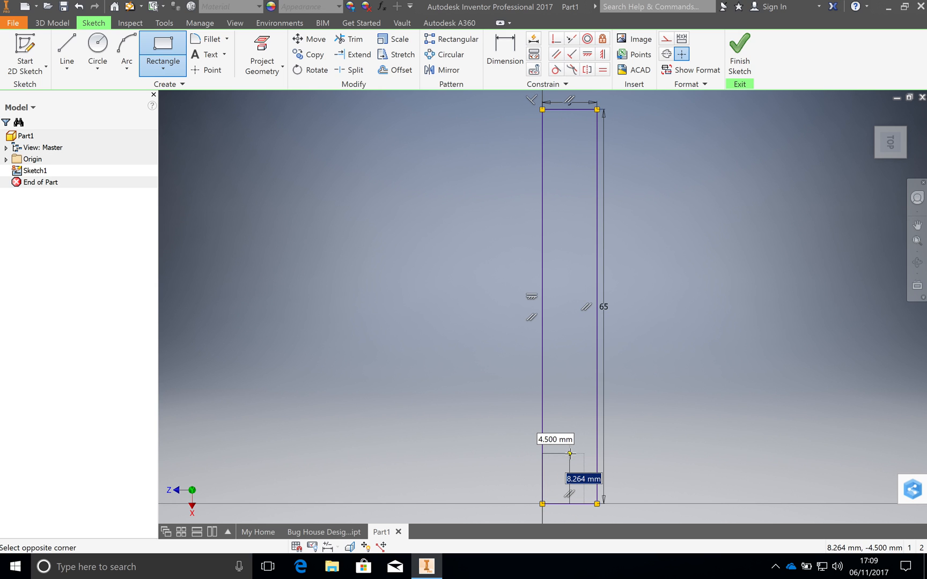
# Step: Size the corner notch rectangle to 6 × 4 mm
pyautogui.write('6')
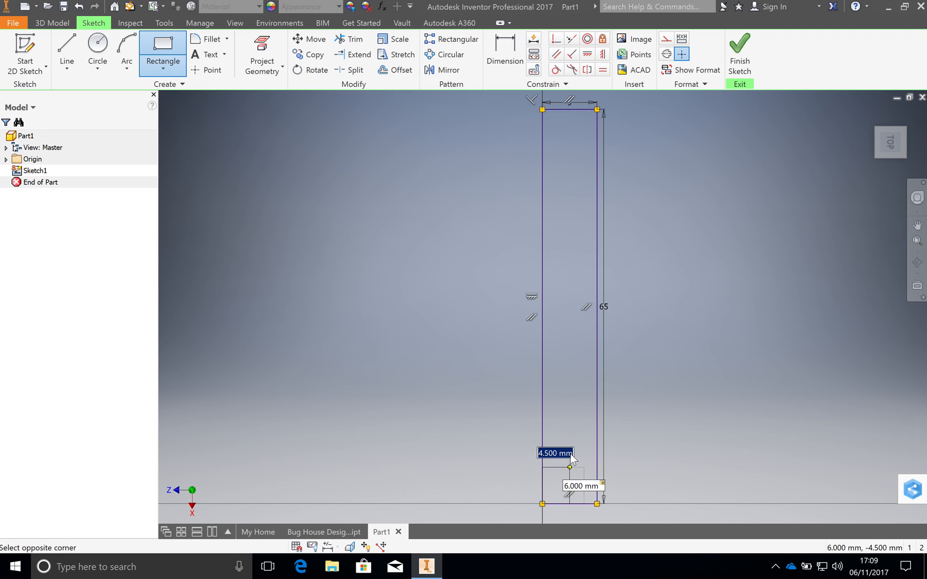
pyautogui.write('4')
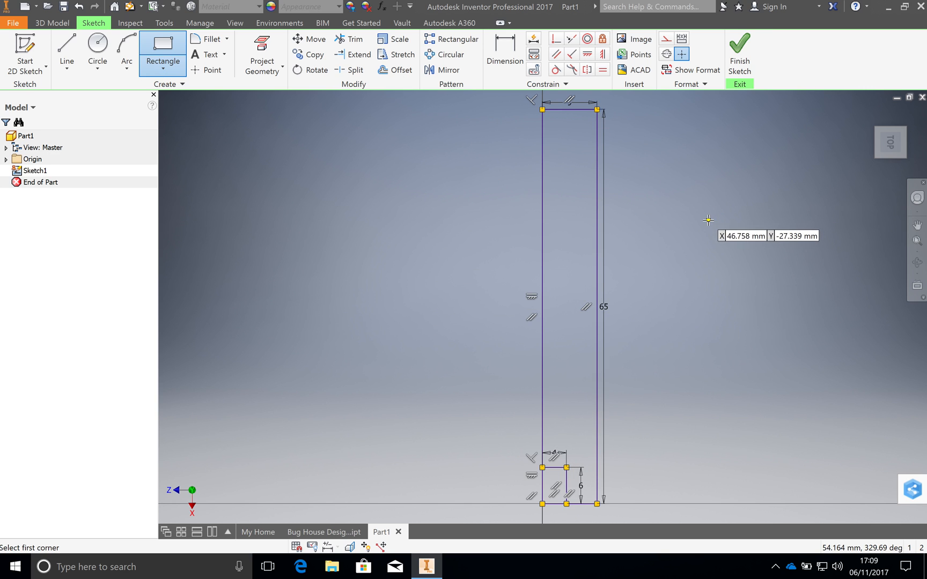
pyautogui.moveTo(738, 46)
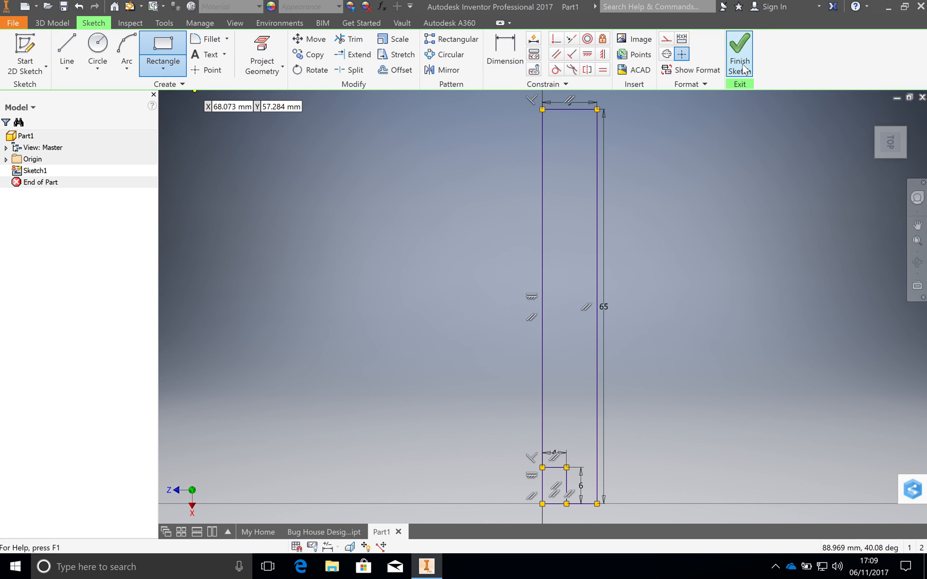
# Step: Finish the sketch and extrude the panel profile 105 mm into a solid
pyautogui.click(739, 53)
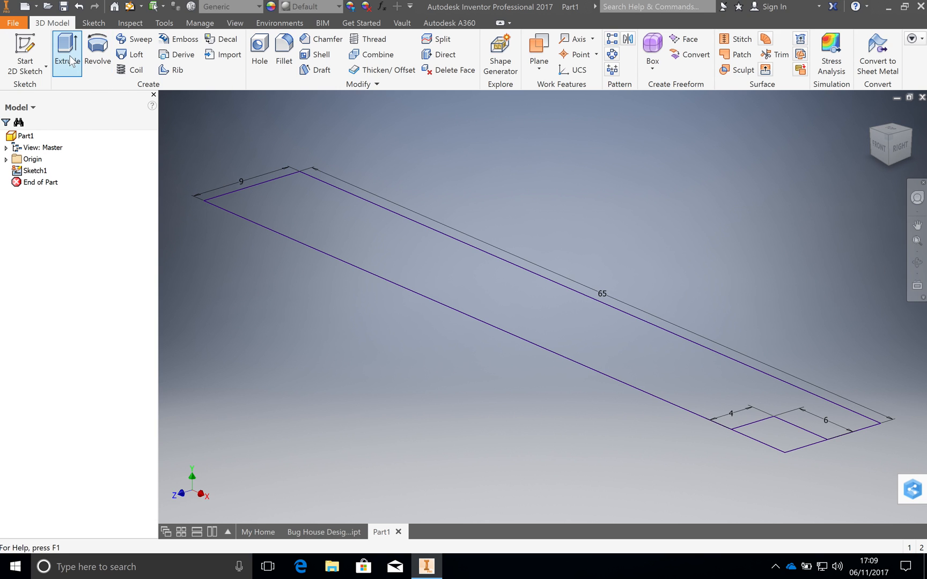
pyautogui.click(66, 51)
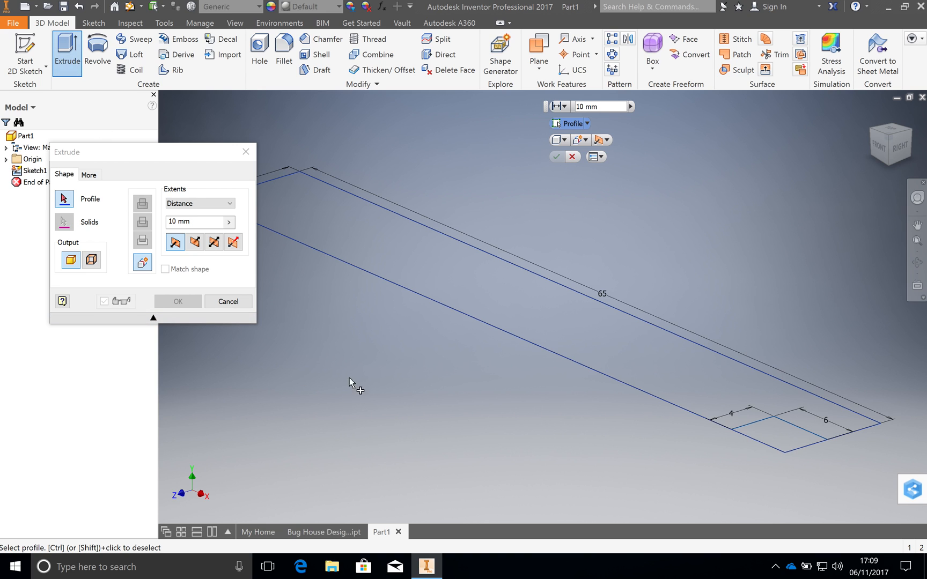
pyautogui.moveTo(727, 391)
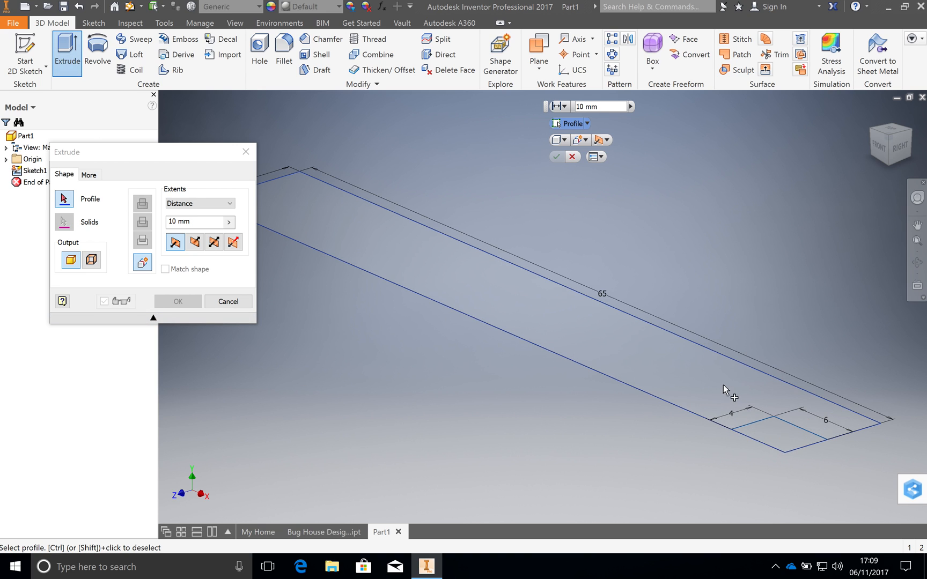
pyautogui.moveTo(694, 384)
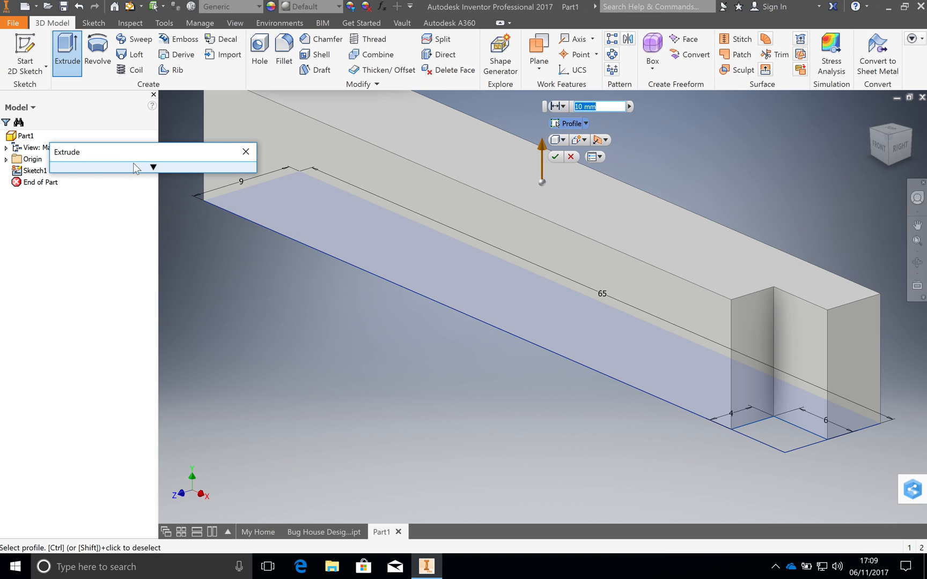
pyautogui.moveTo(163, 173)
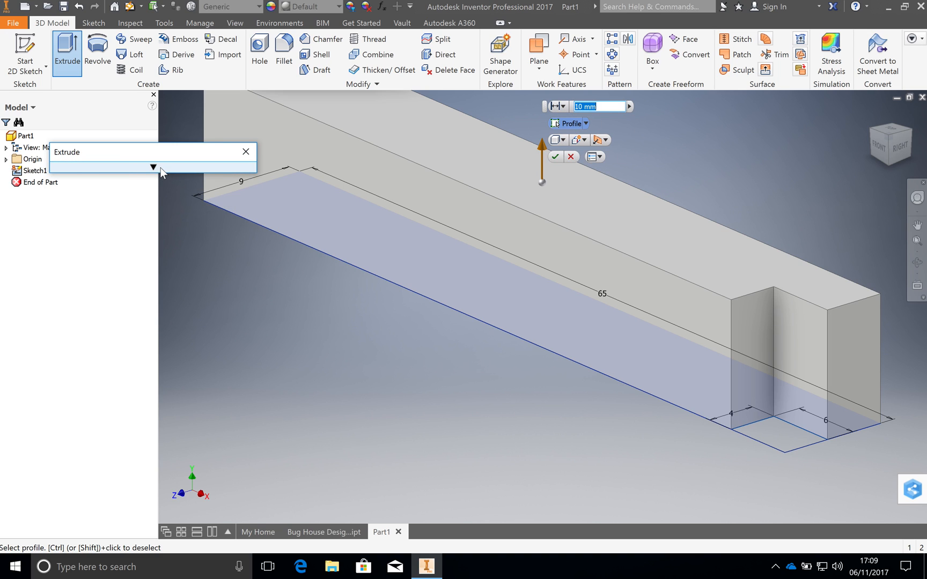
pyautogui.click(154, 167)
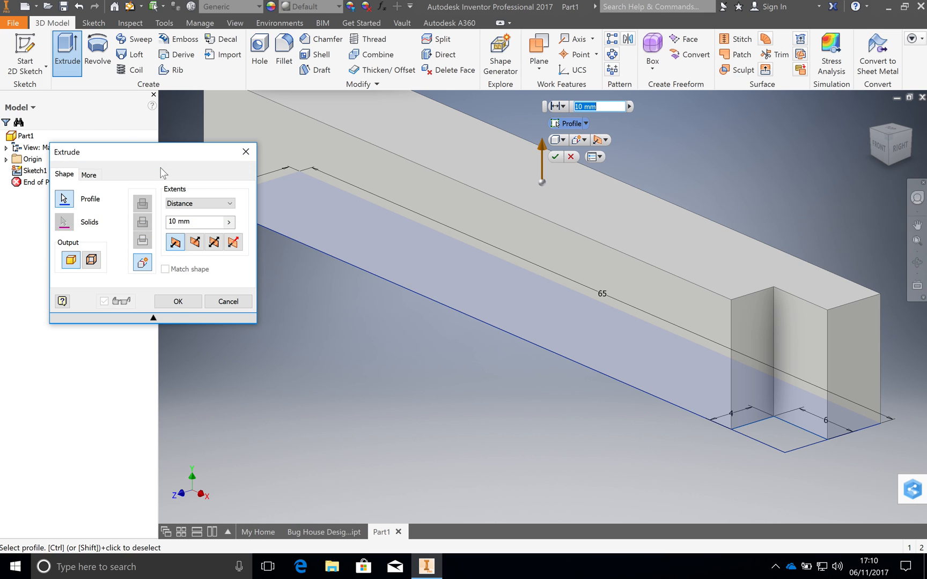
pyautogui.moveTo(169, 211)
pyautogui.write('105')
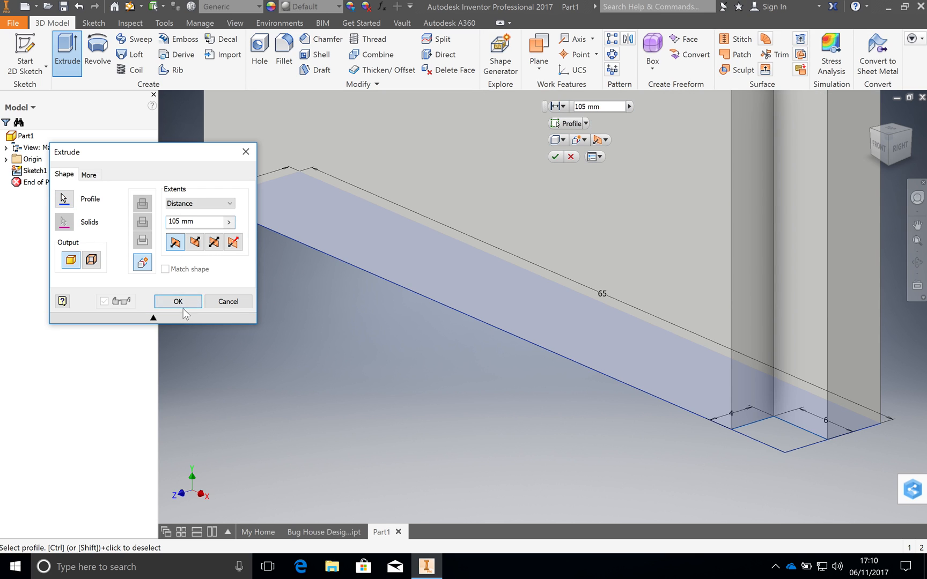
pyautogui.click(177, 301)
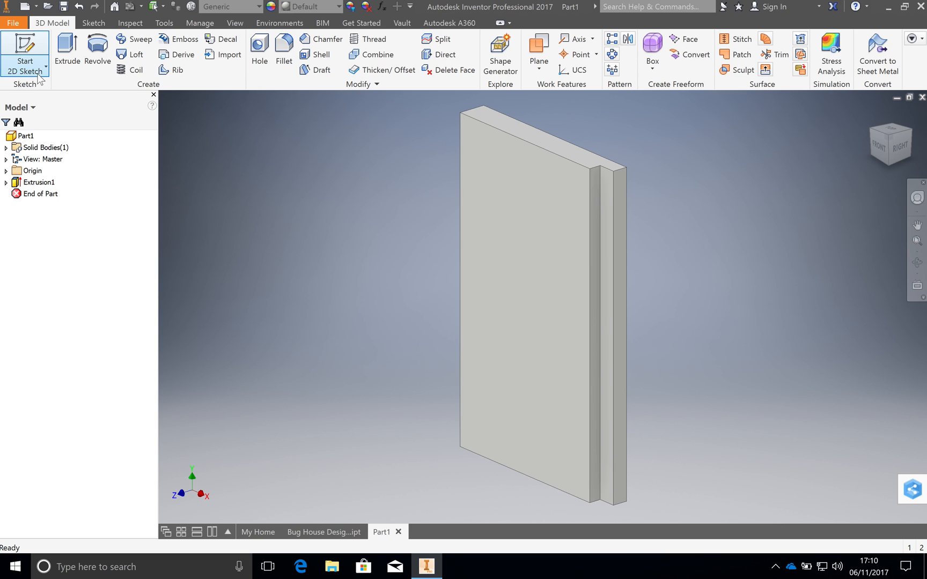
pyautogui.moveTo(25, 53)
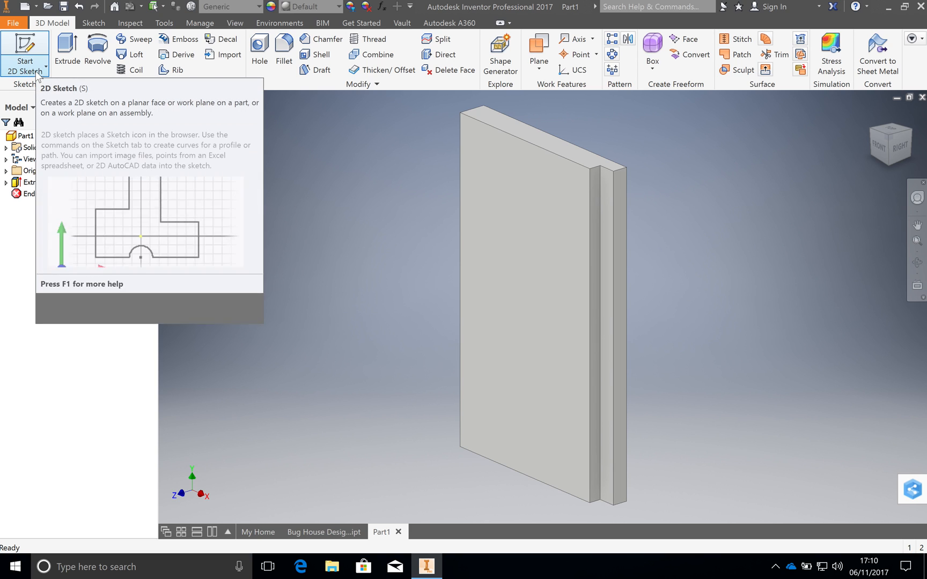
# Step: Begin a new 2D sketch for the panel's end face
pyautogui.click(24, 54)
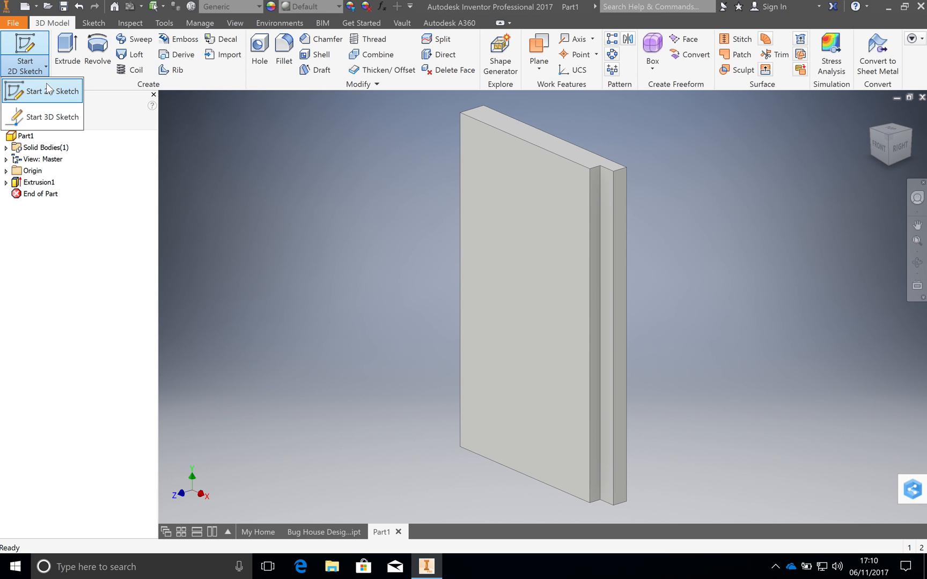
pyautogui.moveTo(43, 91)
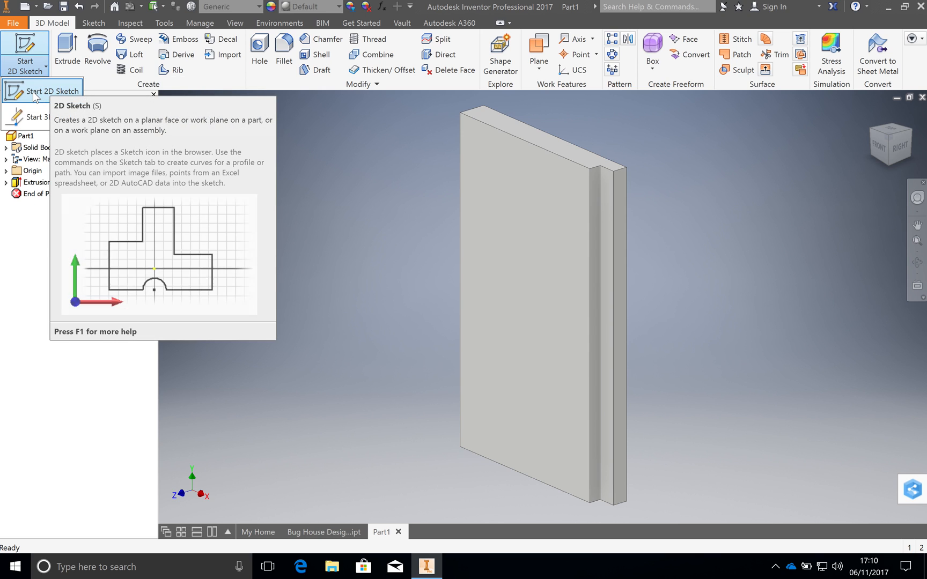
pyautogui.moveTo(35, 100)
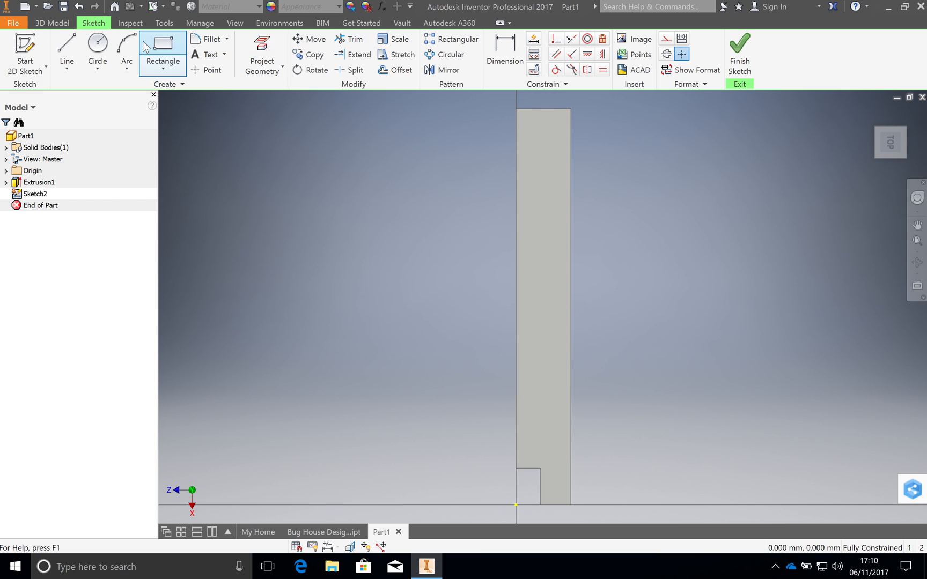
# Step: Draw a line from the top corner to the right edge at 45°, forming the corner triangle
pyautogui.click(67, 50)
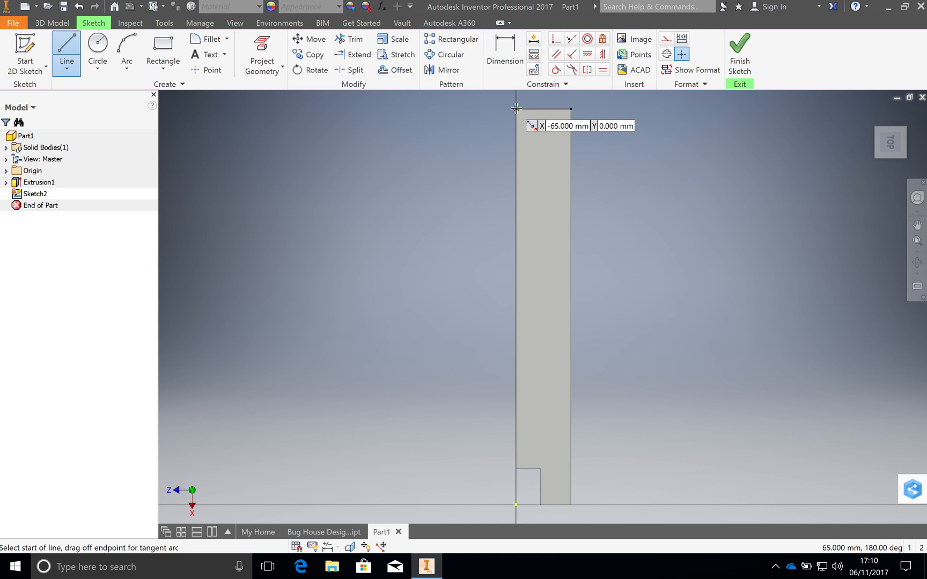
pyautogui.click(515, 110)
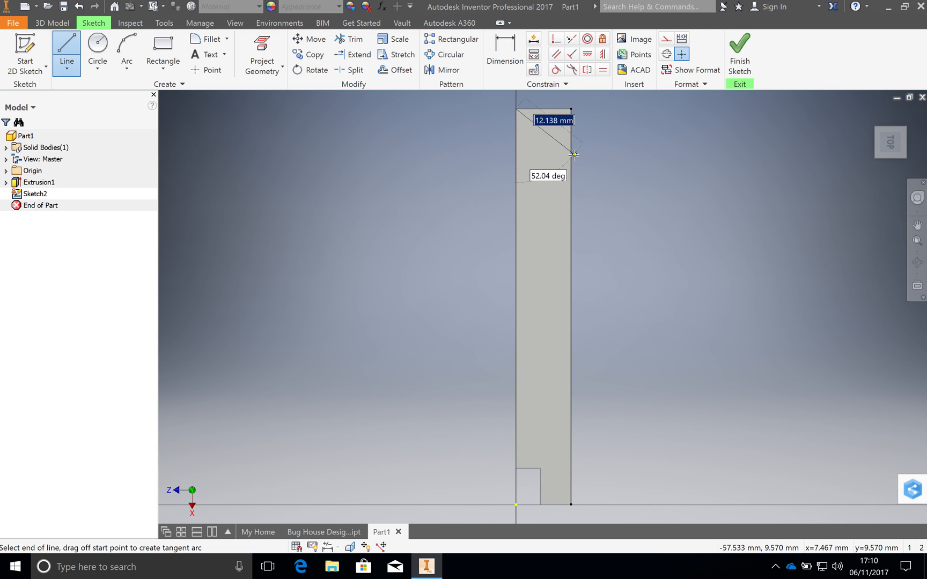
pyautogui.moveTo(572, 154); pyautogui.dragTo(572, 172)
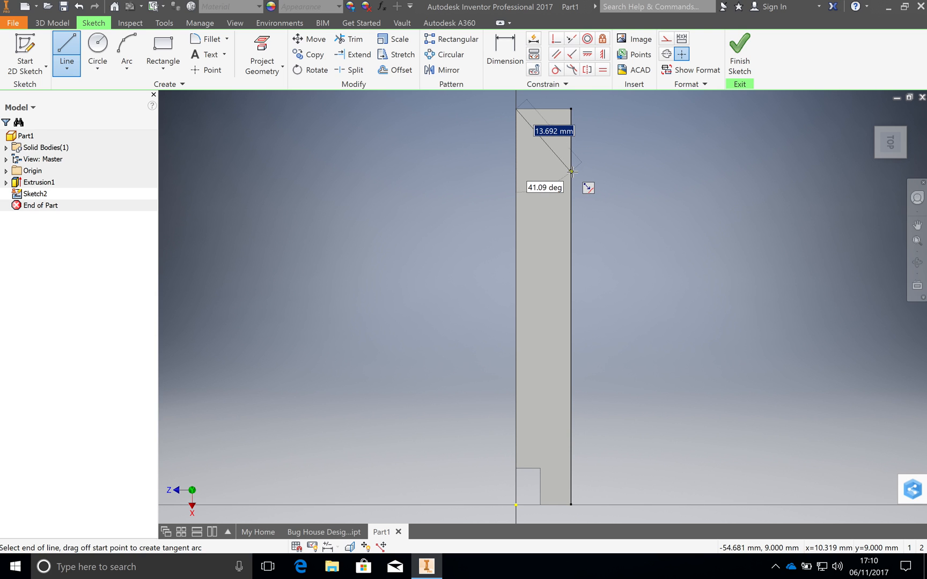
pyautogui.moveTo(572, 172); pyautogui.dragTo(572, 165)
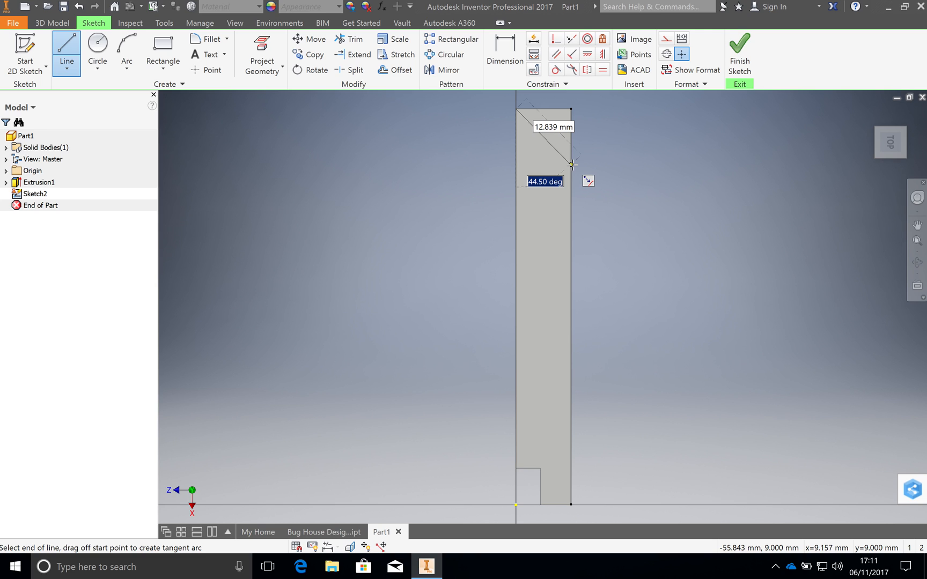
pyautogui.write('5')
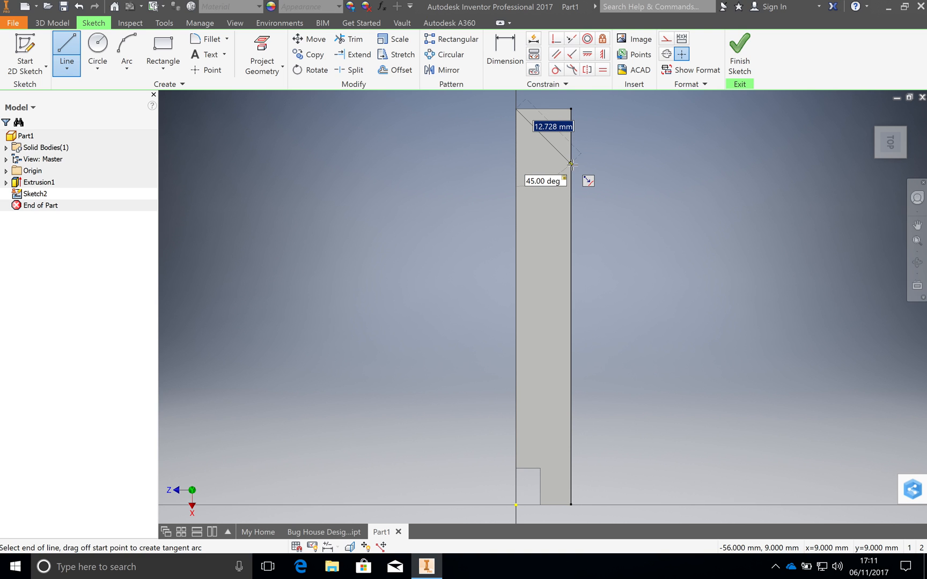
pyautogui.moveTo(571, 164); pyautogui.dragTo(556, 152)
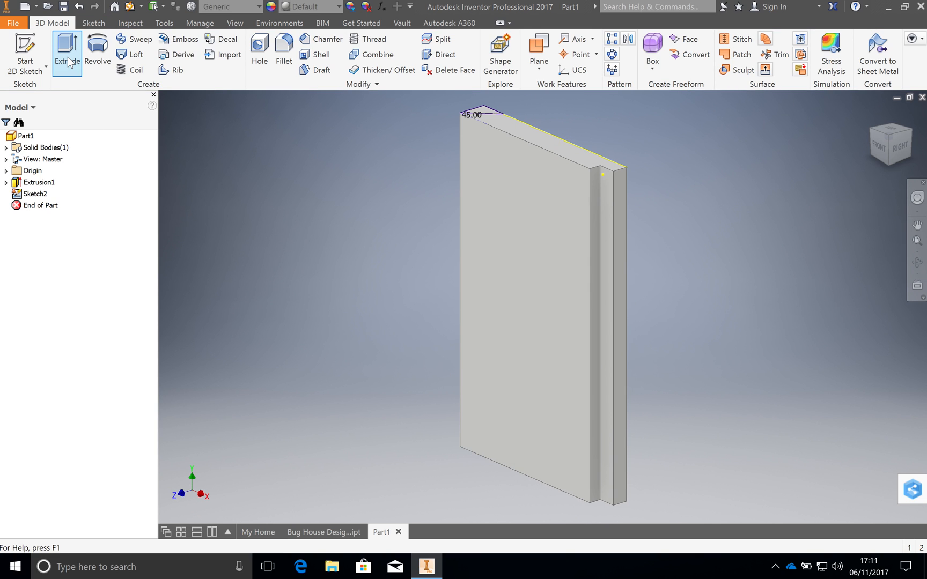
# Step: Extrude the triangle profile as a 105 mm cut to bevel the top edge
pyautogui.click(67, 51)
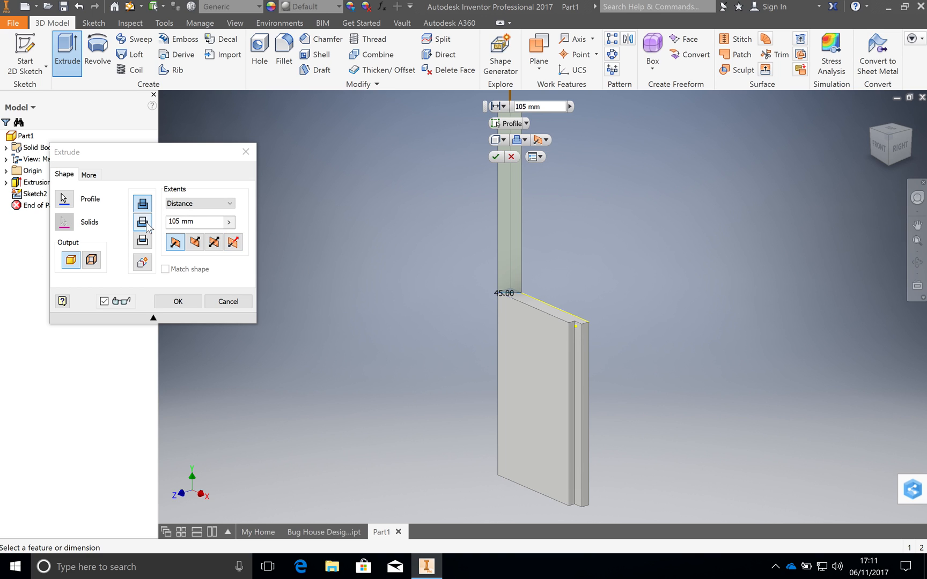
pyautogui.moveTo(142, 222)
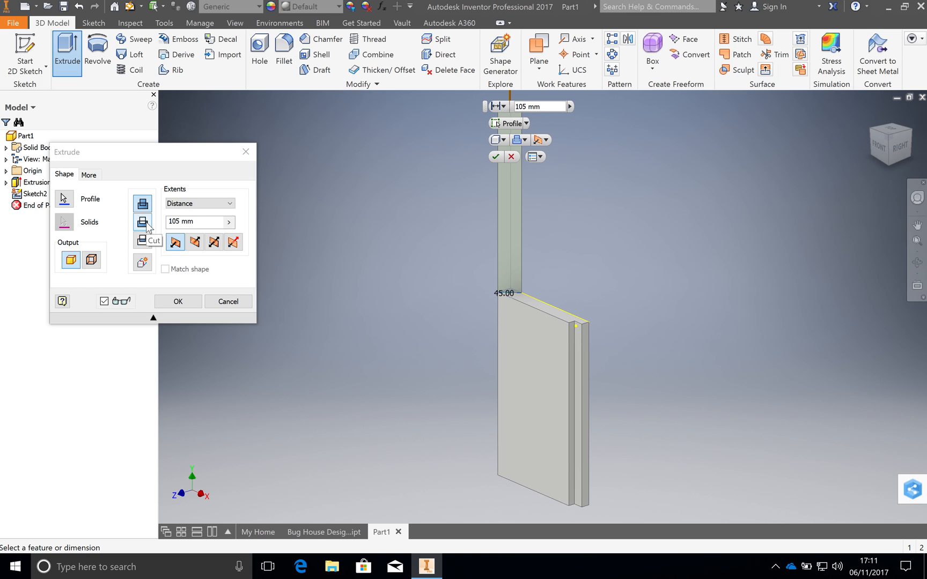
pyautogui.click(142, 222)
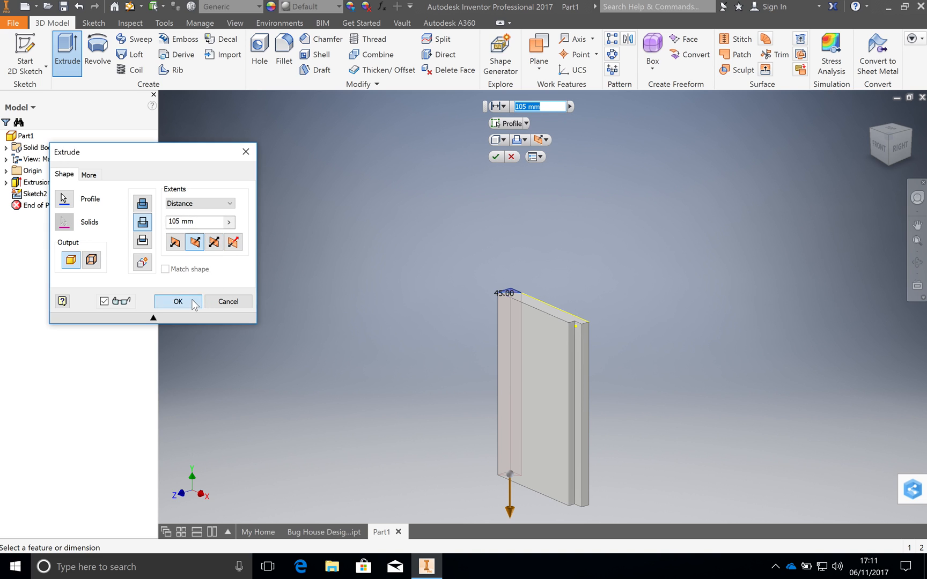
pyautogui.click(177, 302)
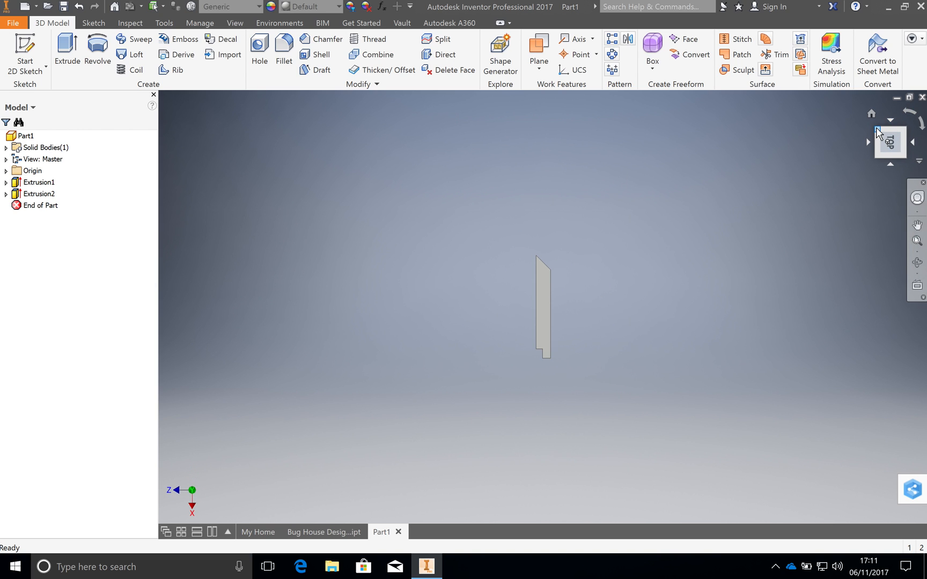
pyautogui.click(898, 161)
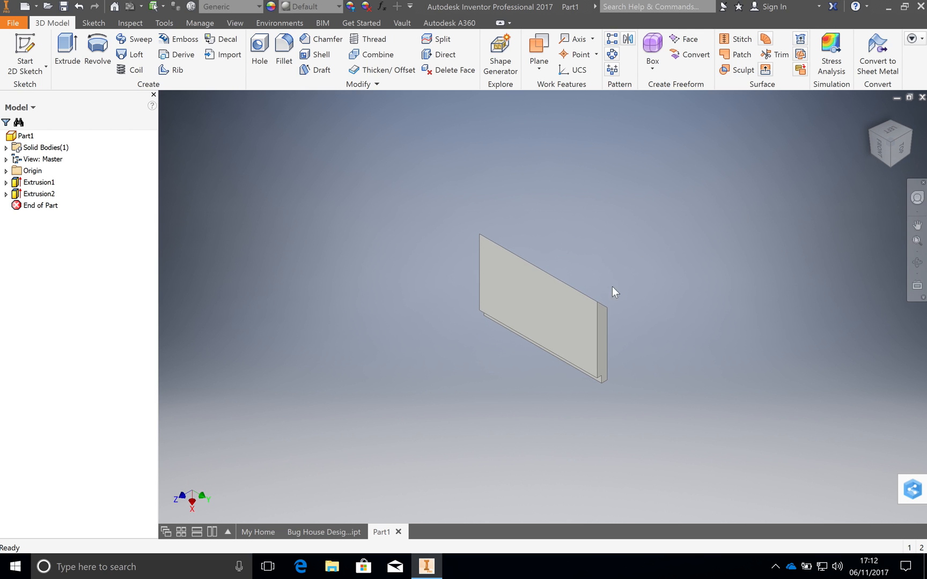
pyautogui.moveTo(746, 286)
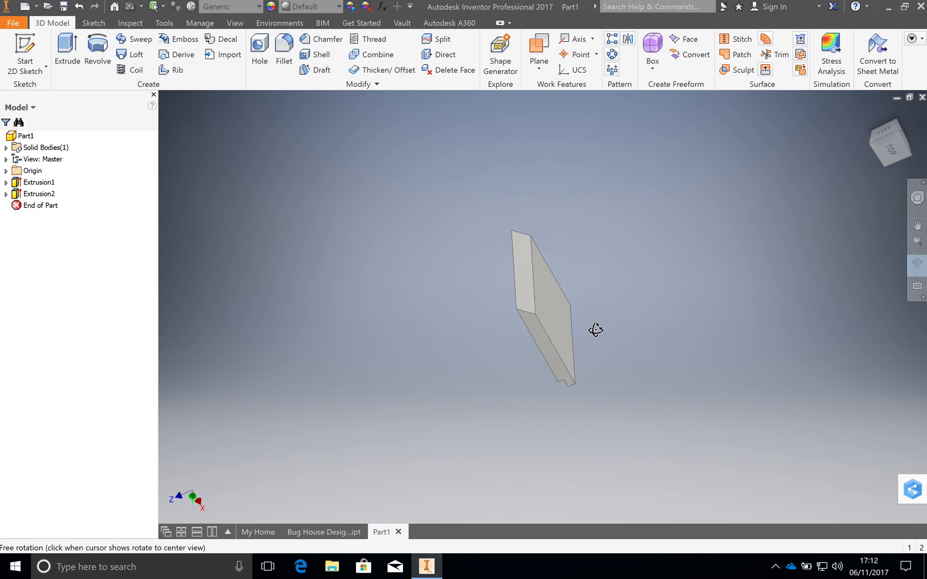
pyautogui.moveTo(595, 329); pyautogui.dragTo(630, 296)
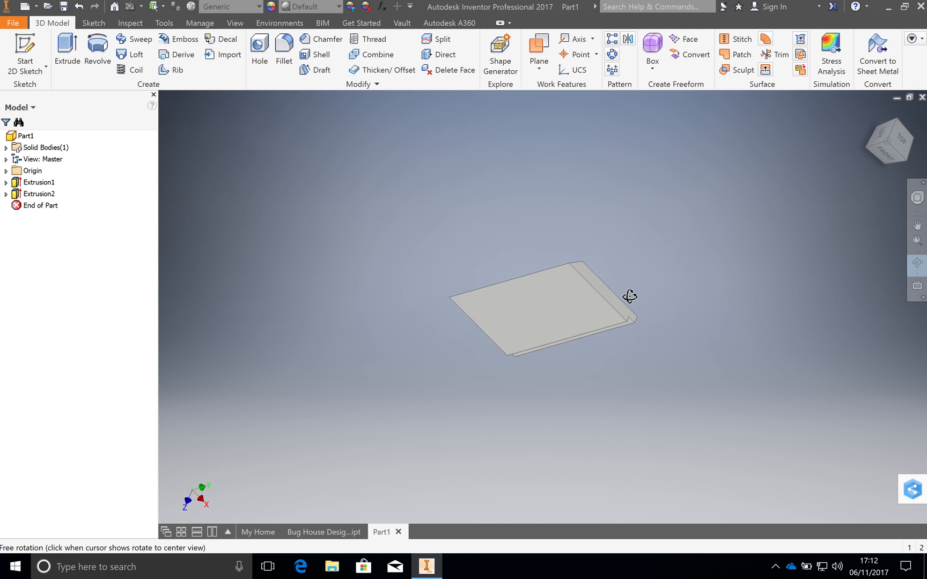